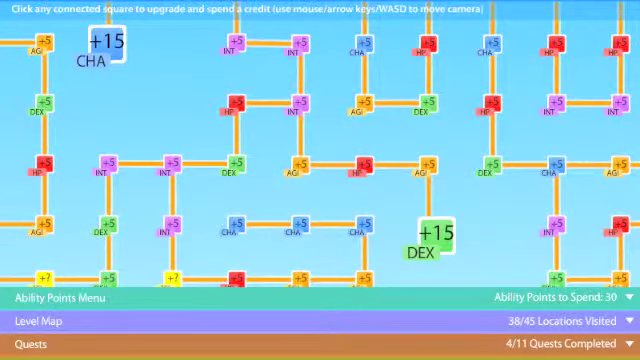
Switch from the ability points grid to the level map showing 38 of 45 locations.
left_click(40, 344)
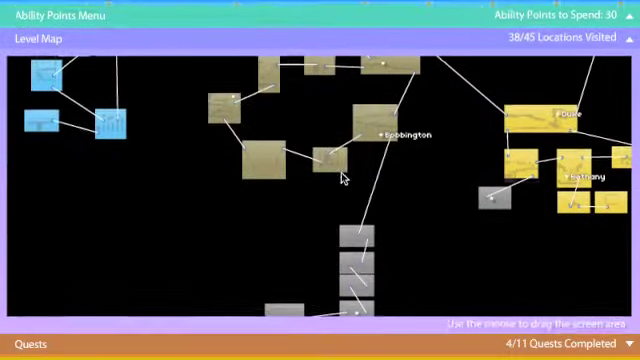
Move through new rooms to reach 41 of 45 locations and bring back the ability points grid.
left_click_drag(340, 178, 376, 240)
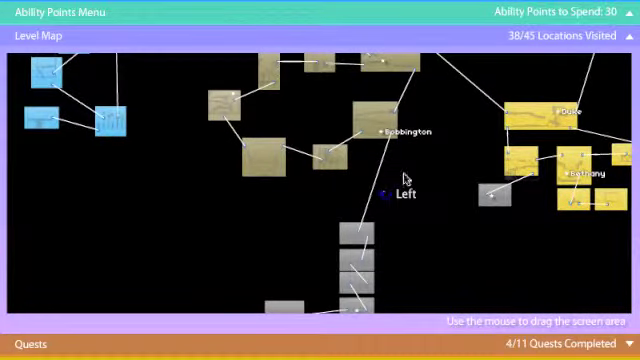
left_click_drag(404, 180, 284, 200)
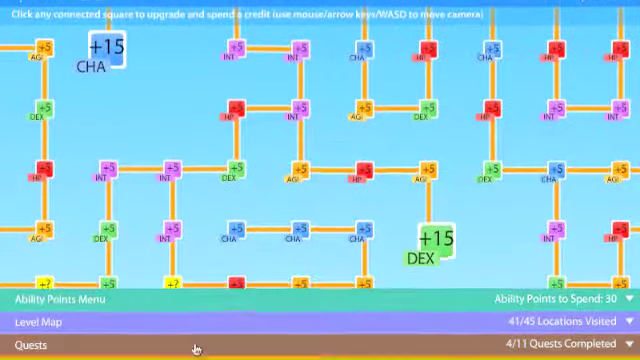
Switch from the ability points grid to the level map of the 41 visited locations.
left_click(40, 344)
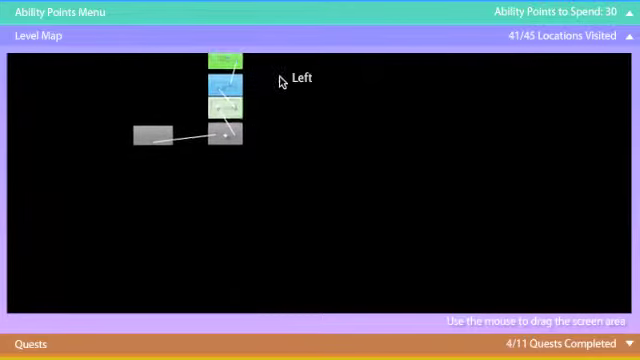
mouse_move(152, 142)
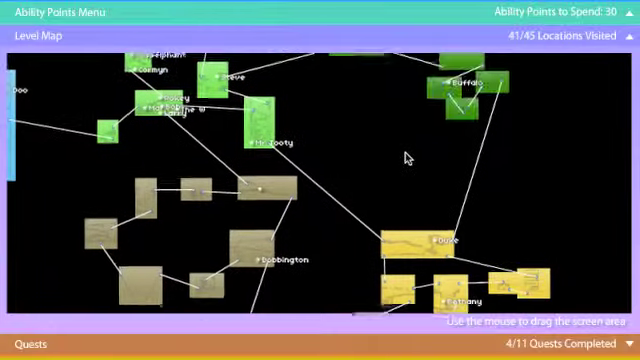
Reach a new room so the map counts 42 of 45 locations, then pan across it.
left_click_drag(408, 156, 336, 304)
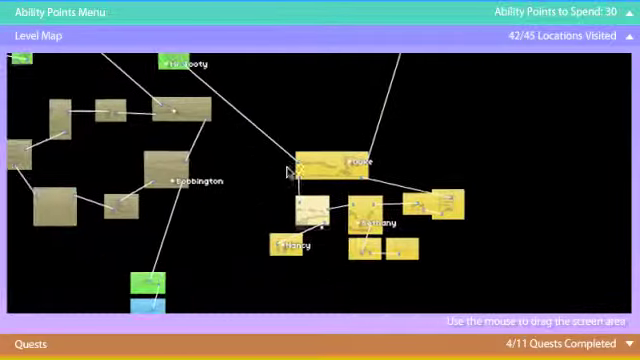
left_click_drag(290, 170, 276, 262)
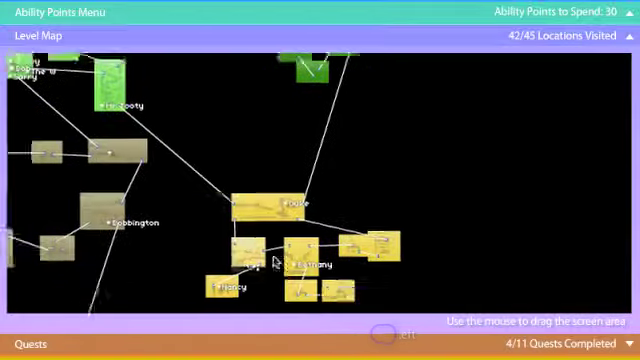